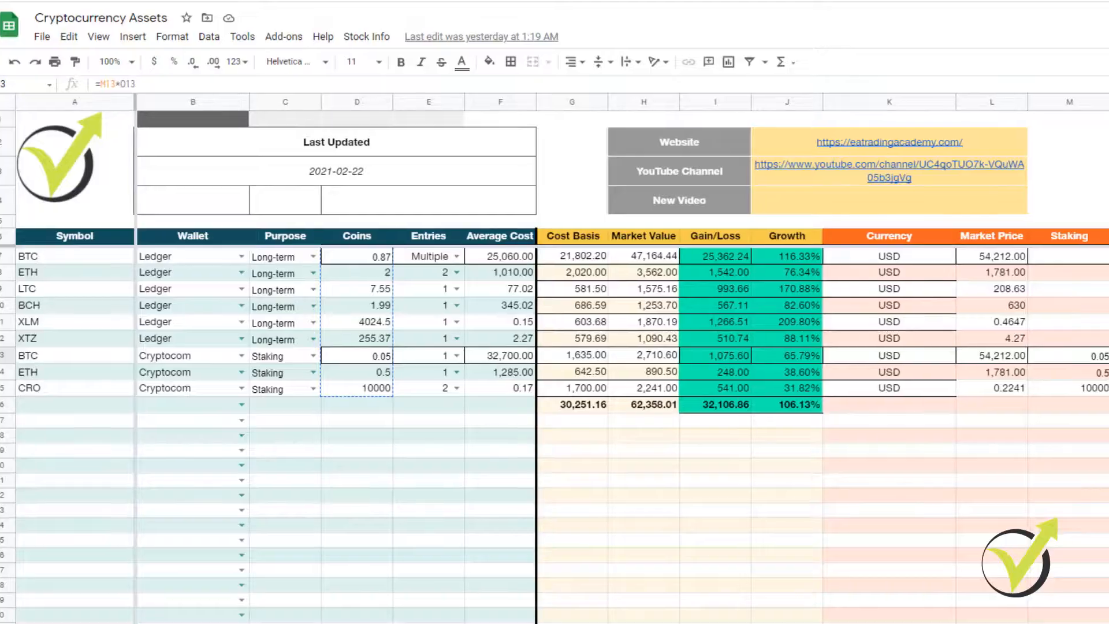
pyautogui.hscroll(3)
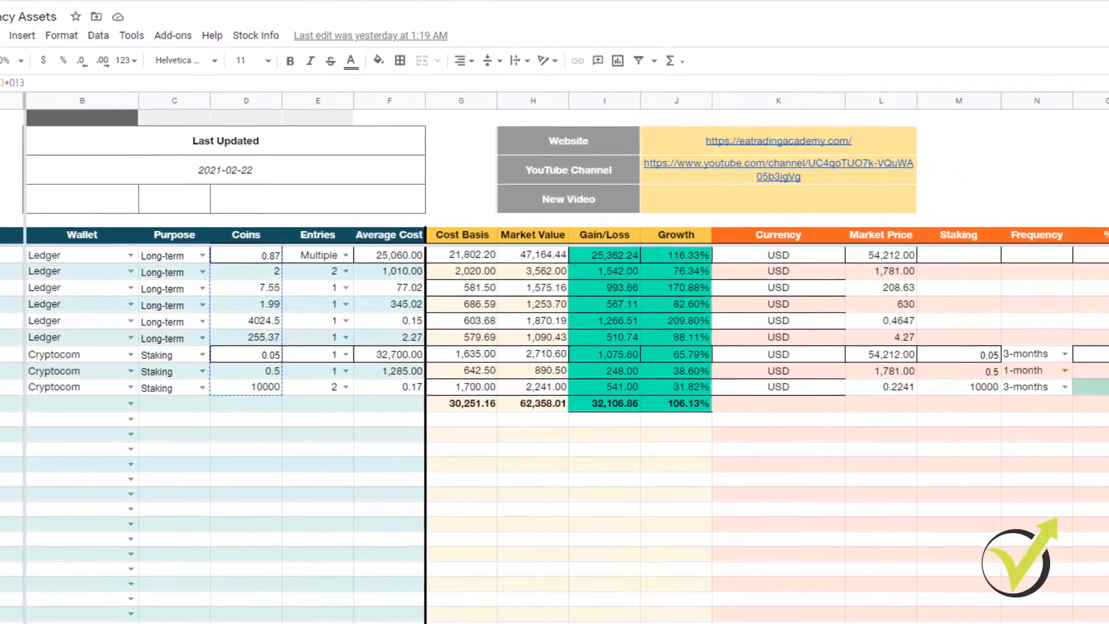
pyautogui.hscroll(3)
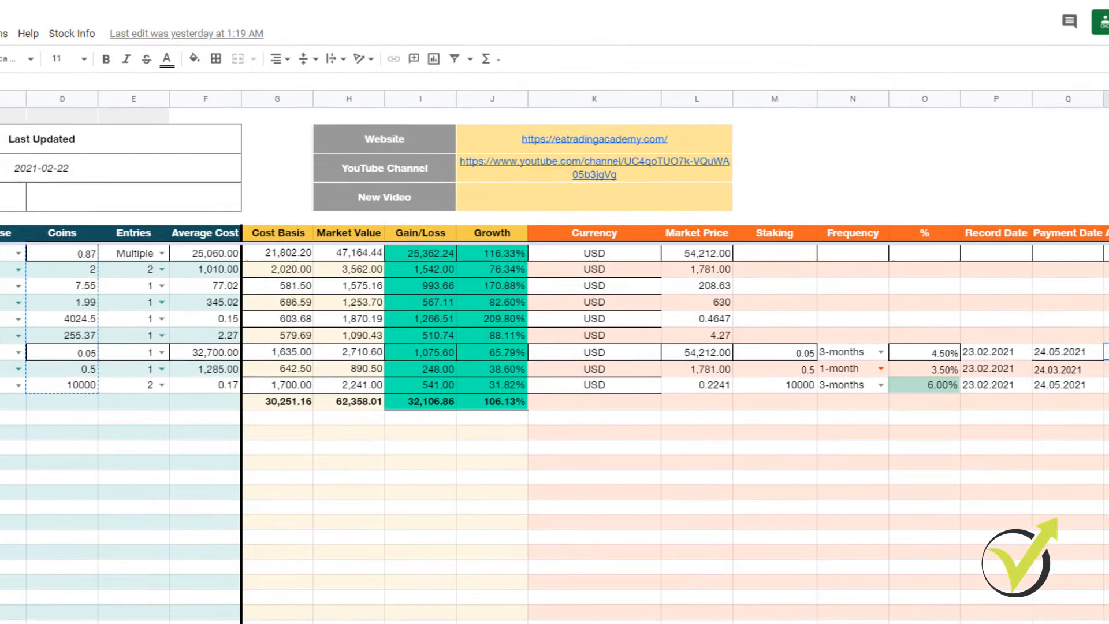
pyautogui.hscroll(3)
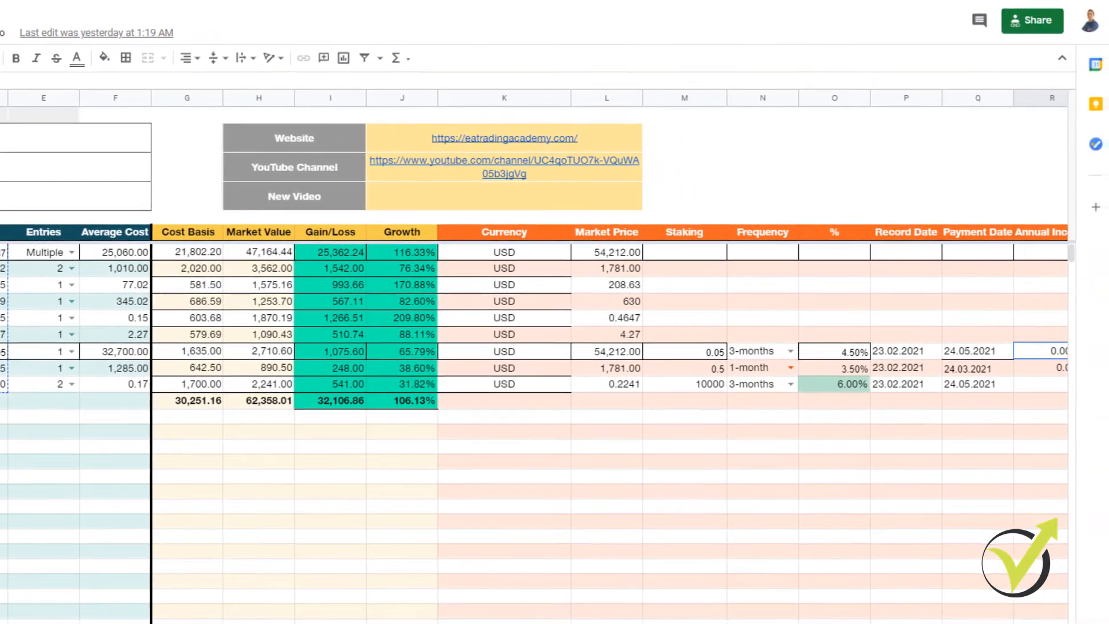